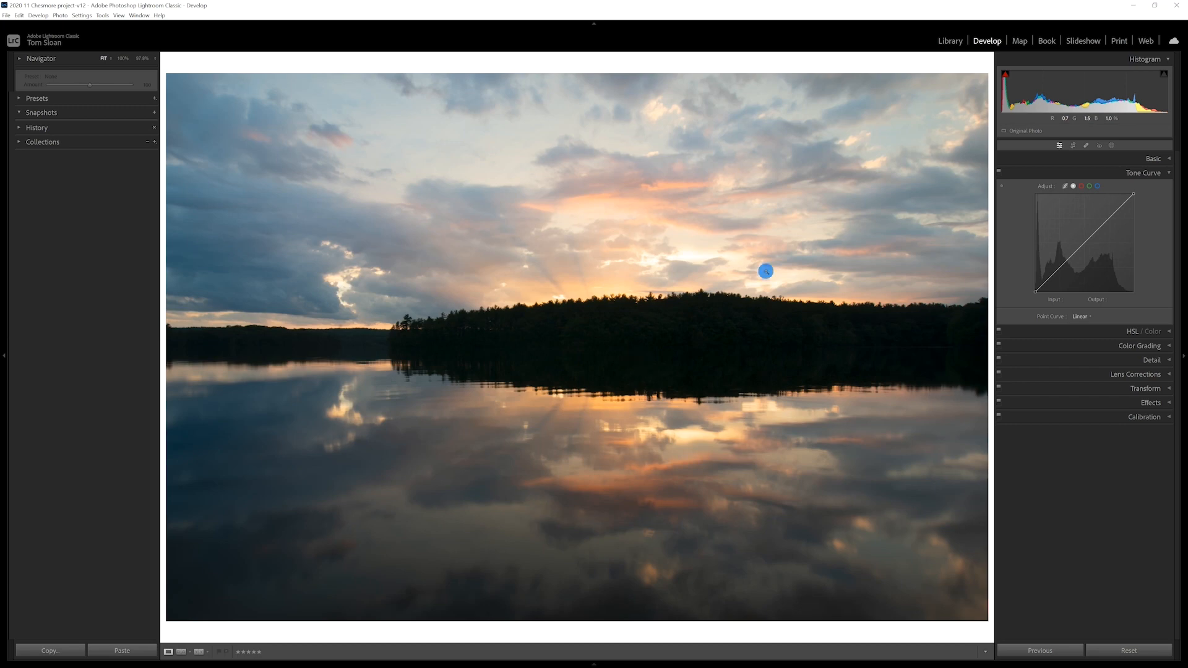
Expand the Basic panel to reach the tone and colour sliders for the sunset photo.
click(1151, 159)
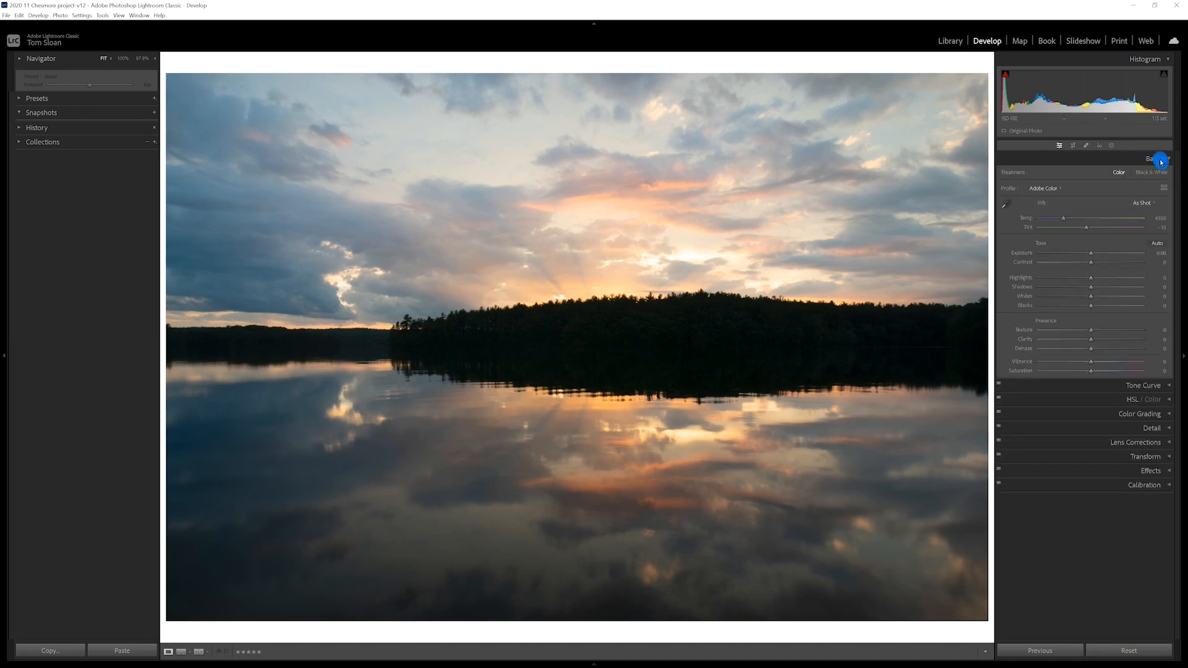
mouse_move(1094, 286)
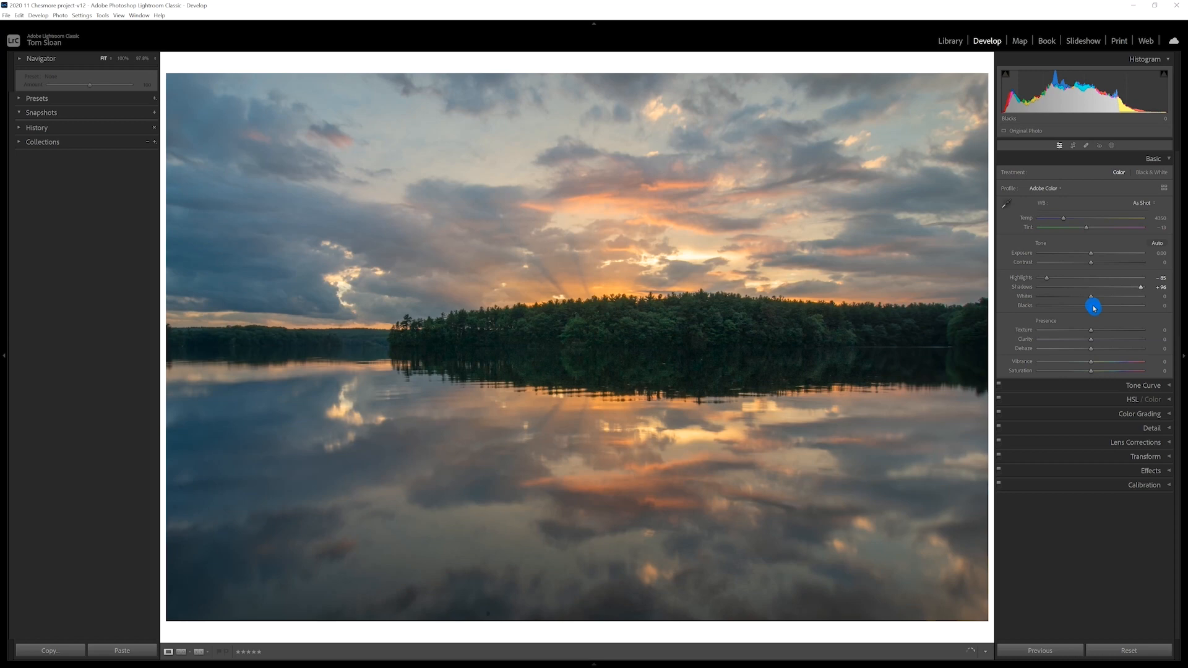
mouse_move(1093, 298)
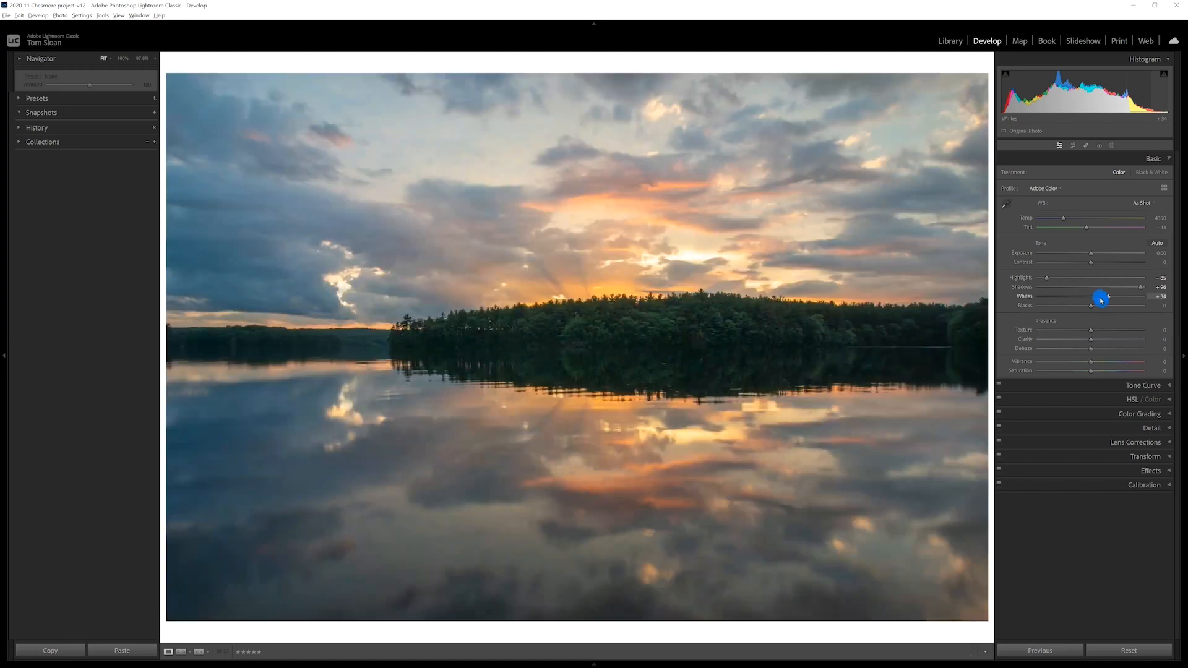
mouse_move(1091, 308)
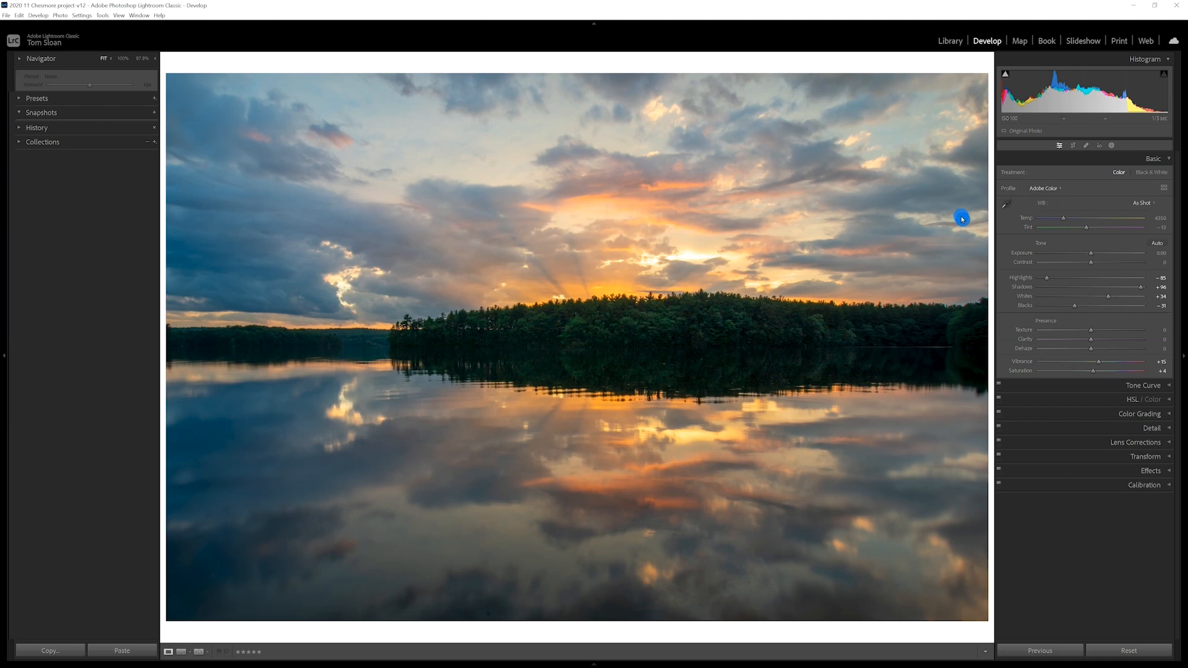
mouse_move(604, 311)
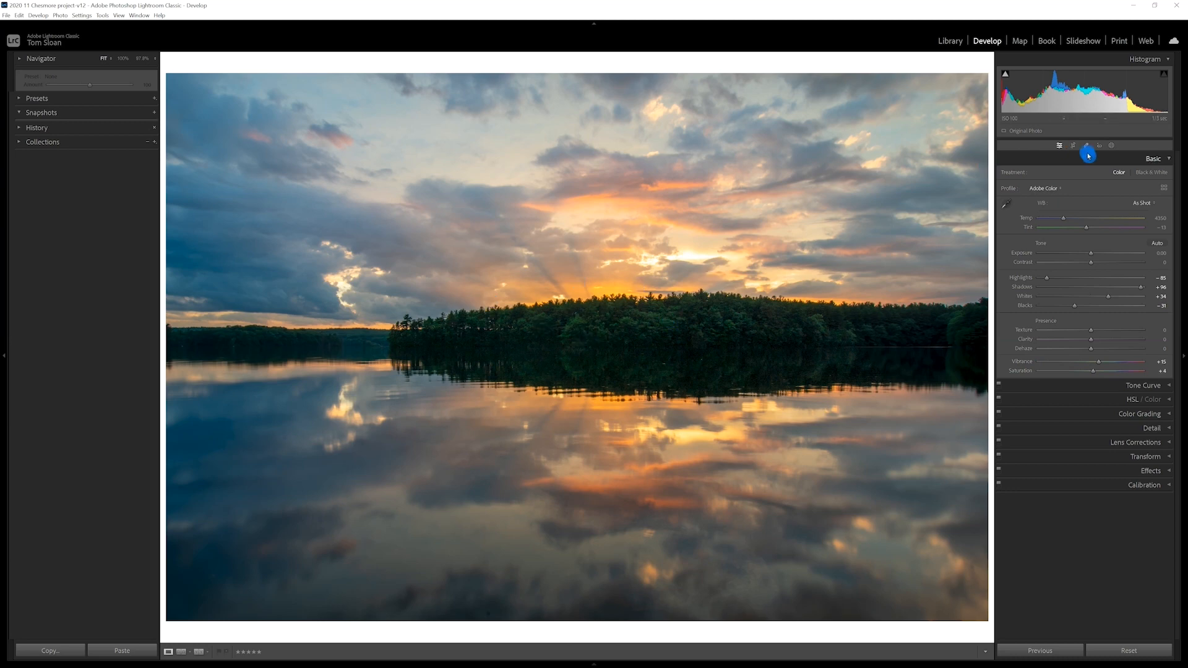
mouse_move(1109, 146)
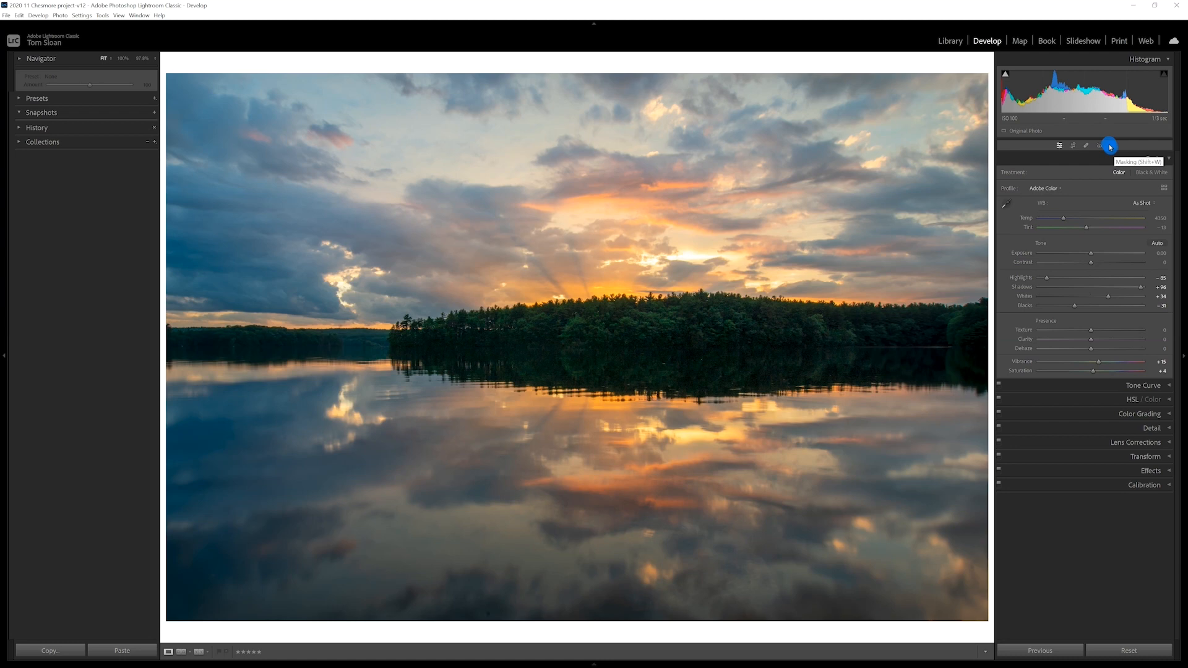
Start a new Radial Gradient mask from the Masking tool for the sun's glow.
click(1108, 146)
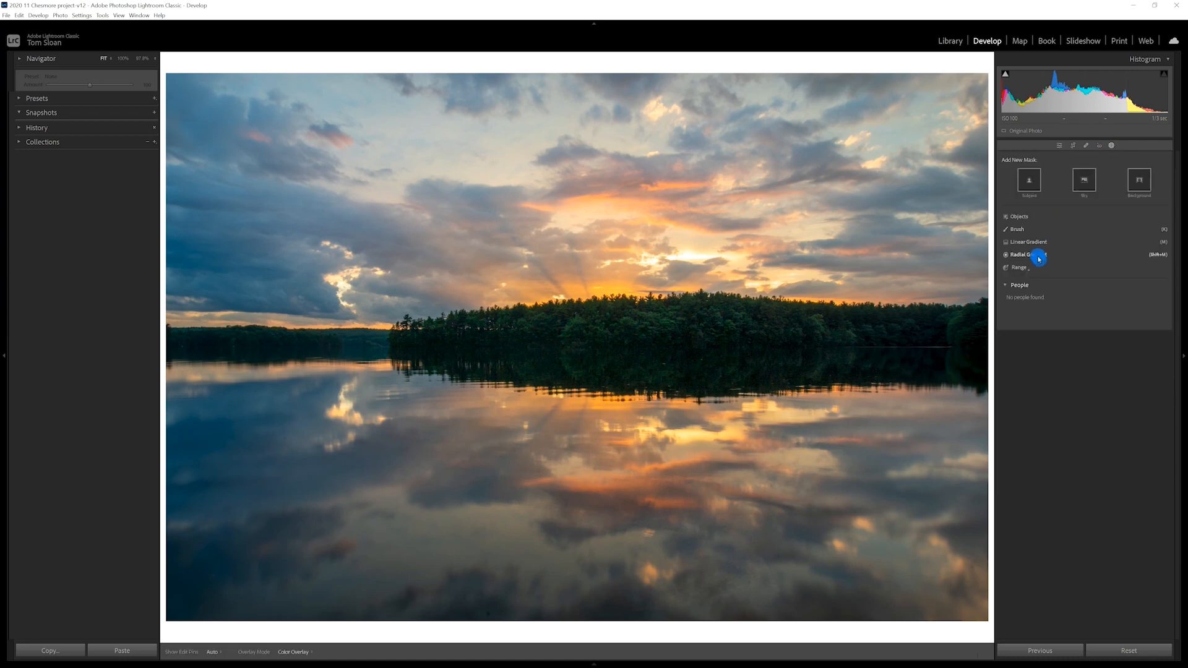
click(1024, 255)
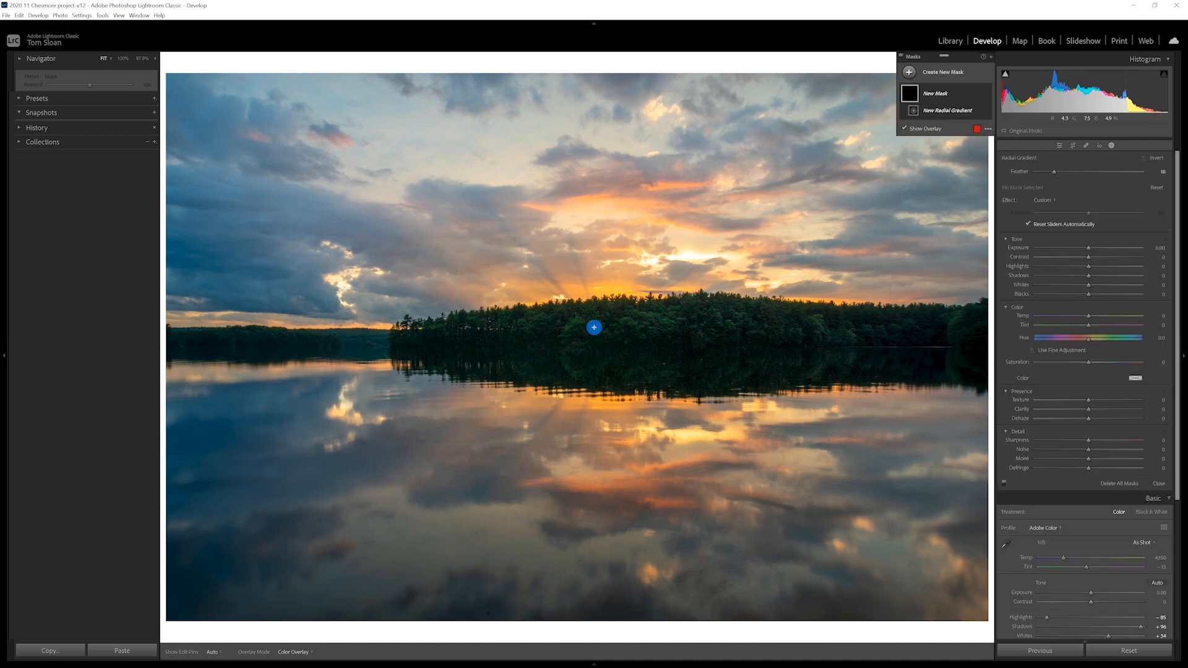
mouse_move(598, 331)
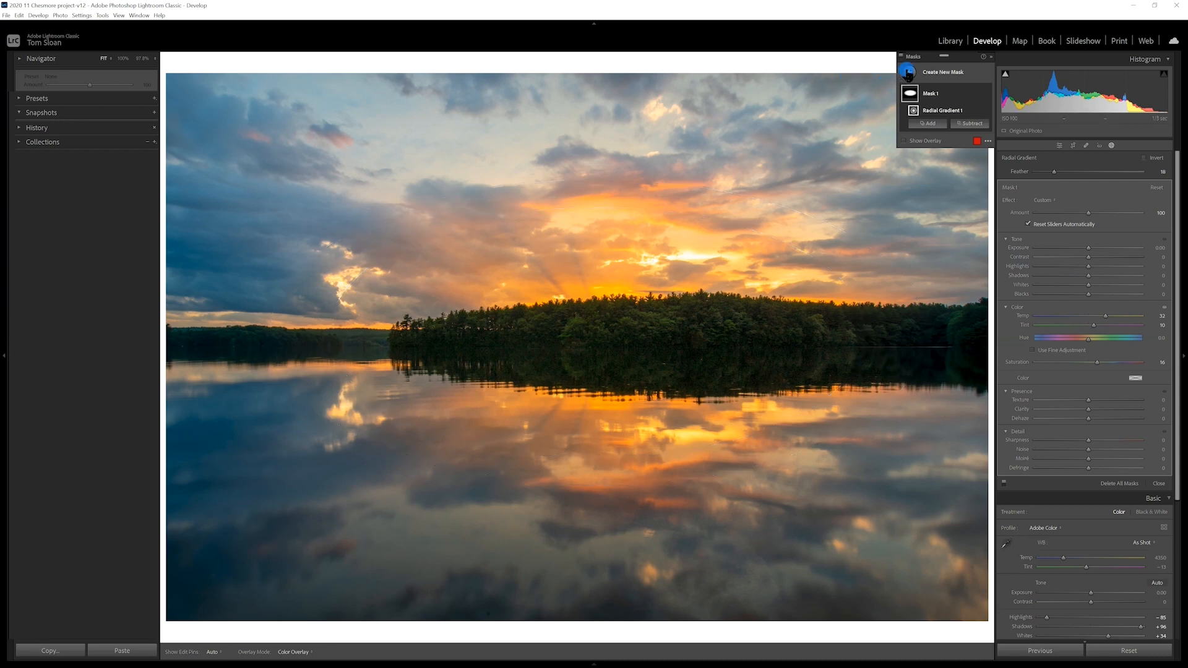
Add a Linear Gradient mask placed from the top of the sky to darken it.
click(909, 72)
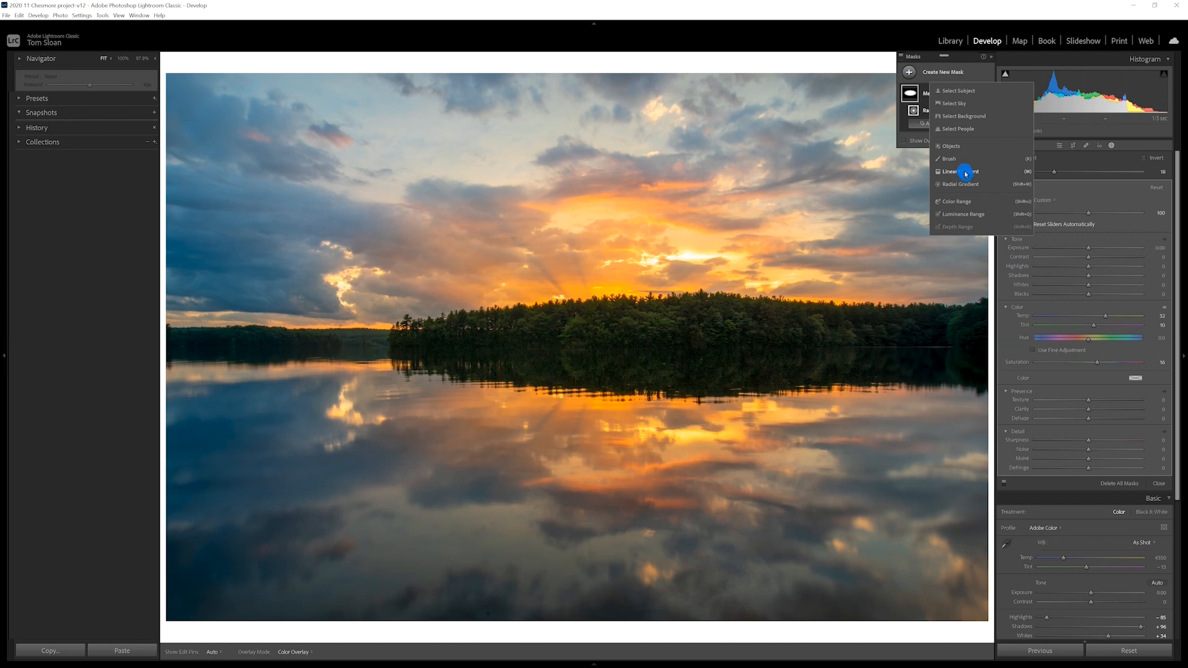
click(951, 171)
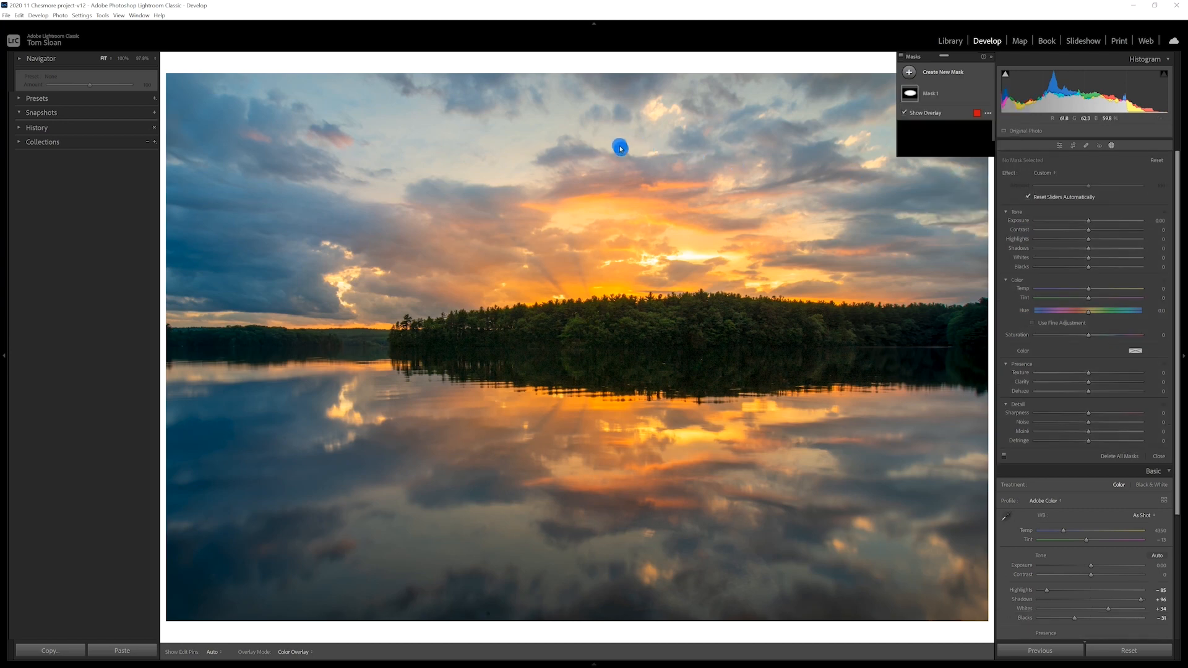
click(943, 72)
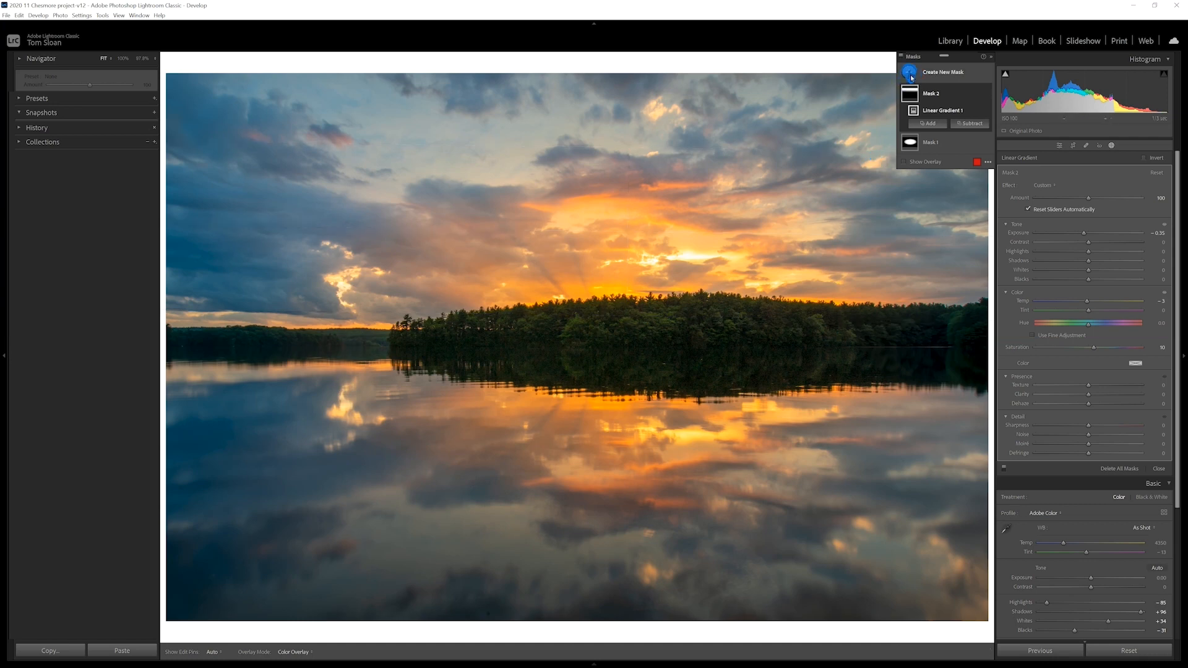
Subtract from Mask 3 with a freehand Brush over the distant left shoreline.
click(943, 72)
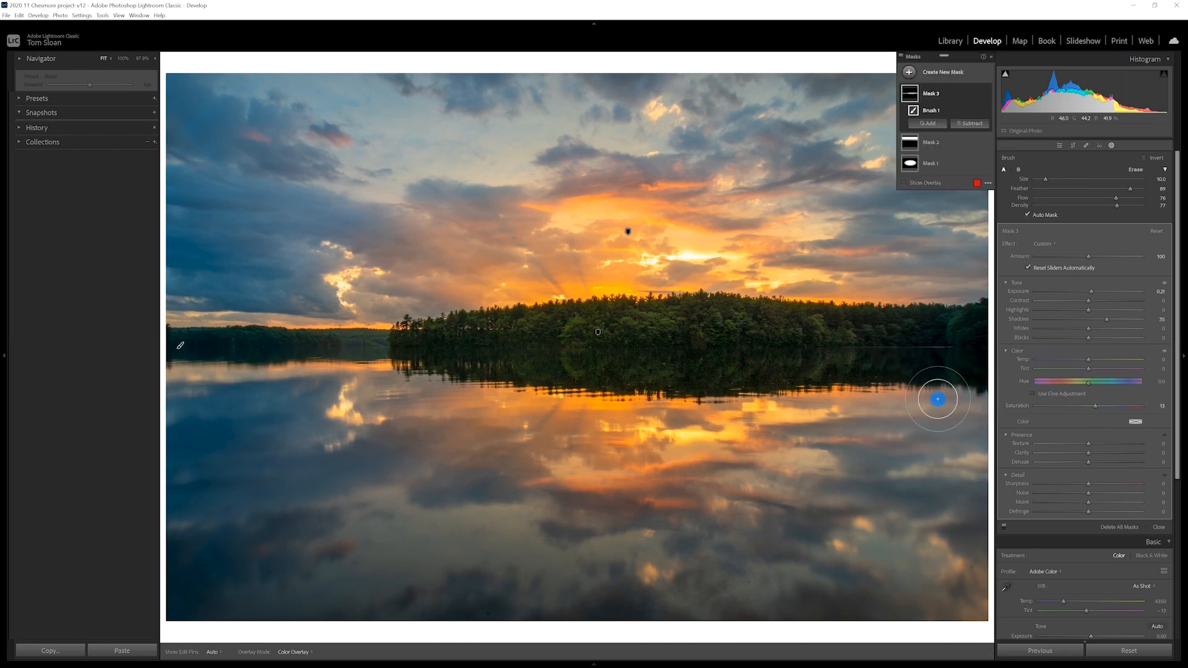
mouse_move(628, 349)
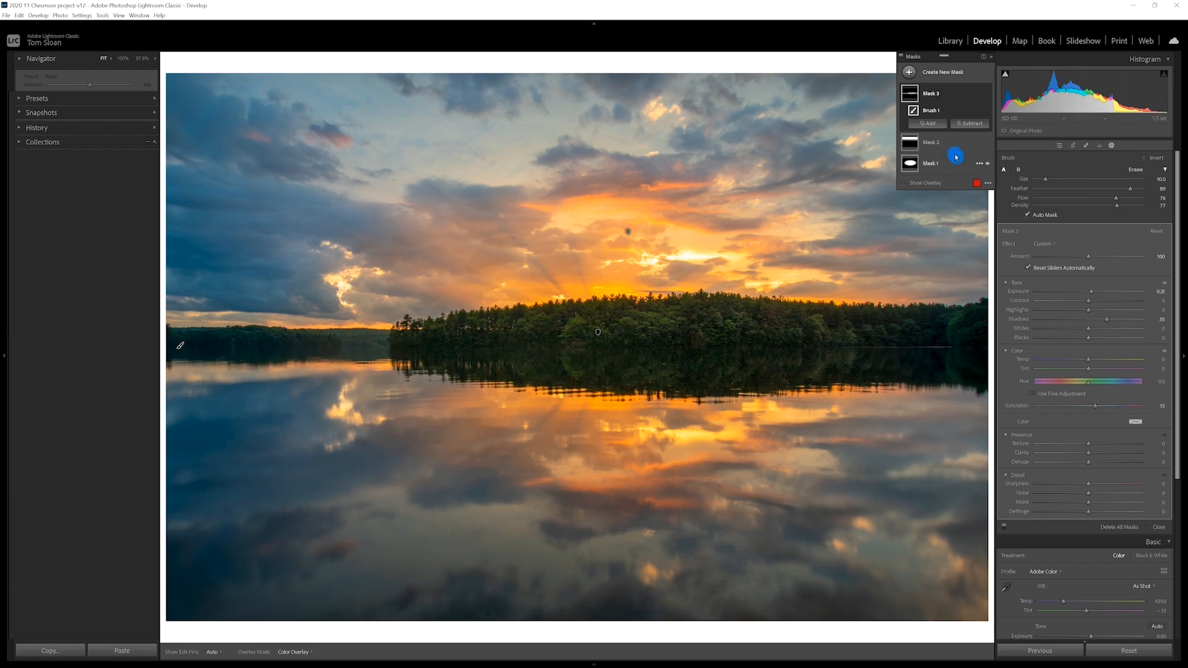
click(970, 124)
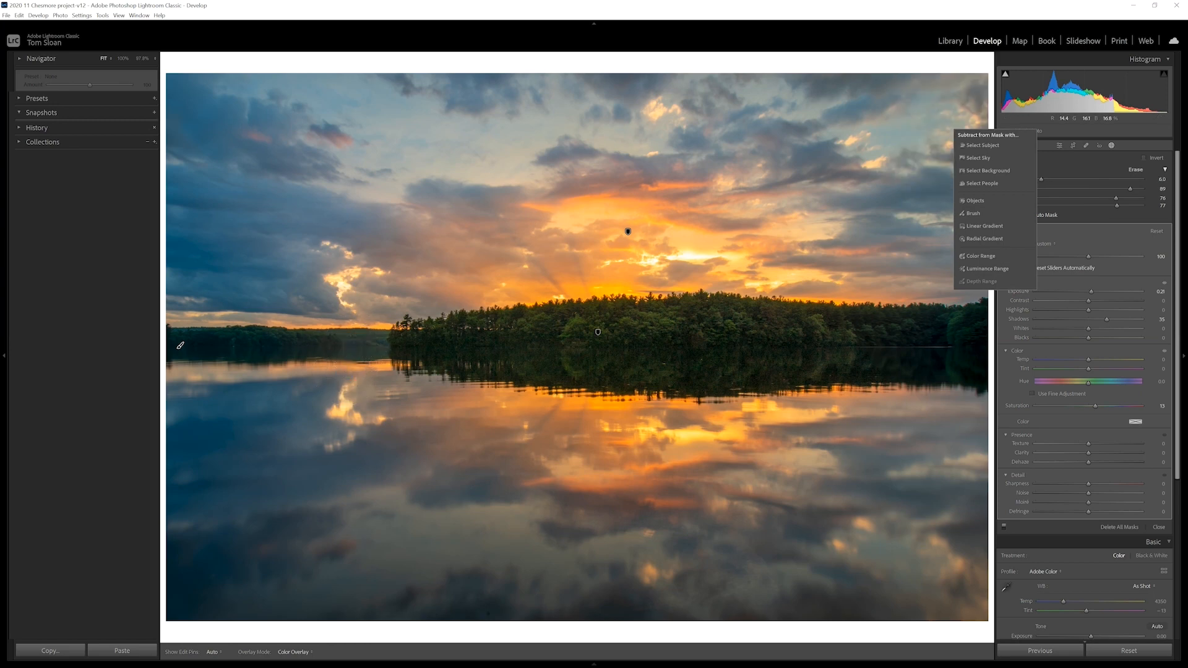
click(972, 213)
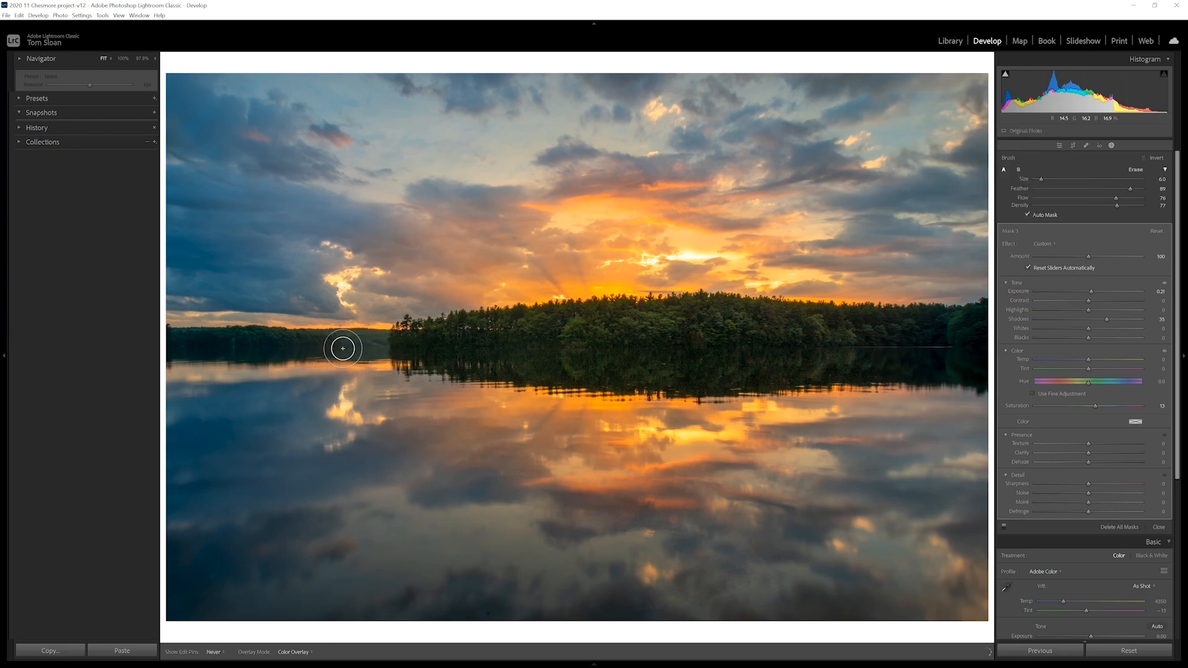
mouse_move(371, 342)
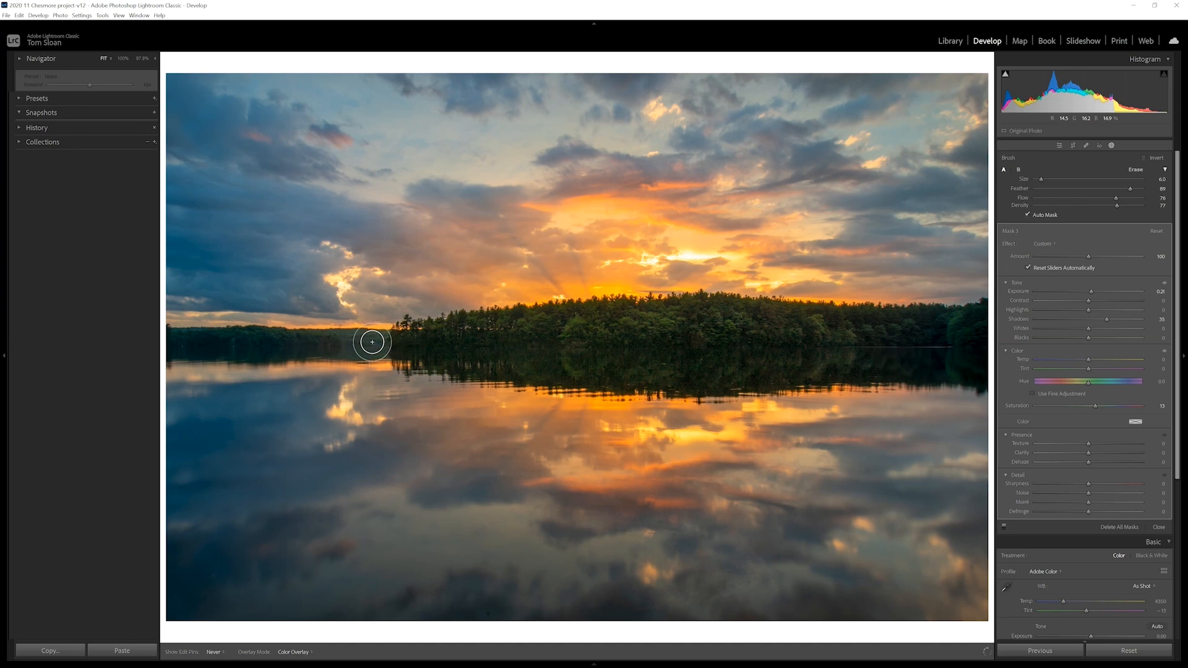
mouse_move(359, 345)
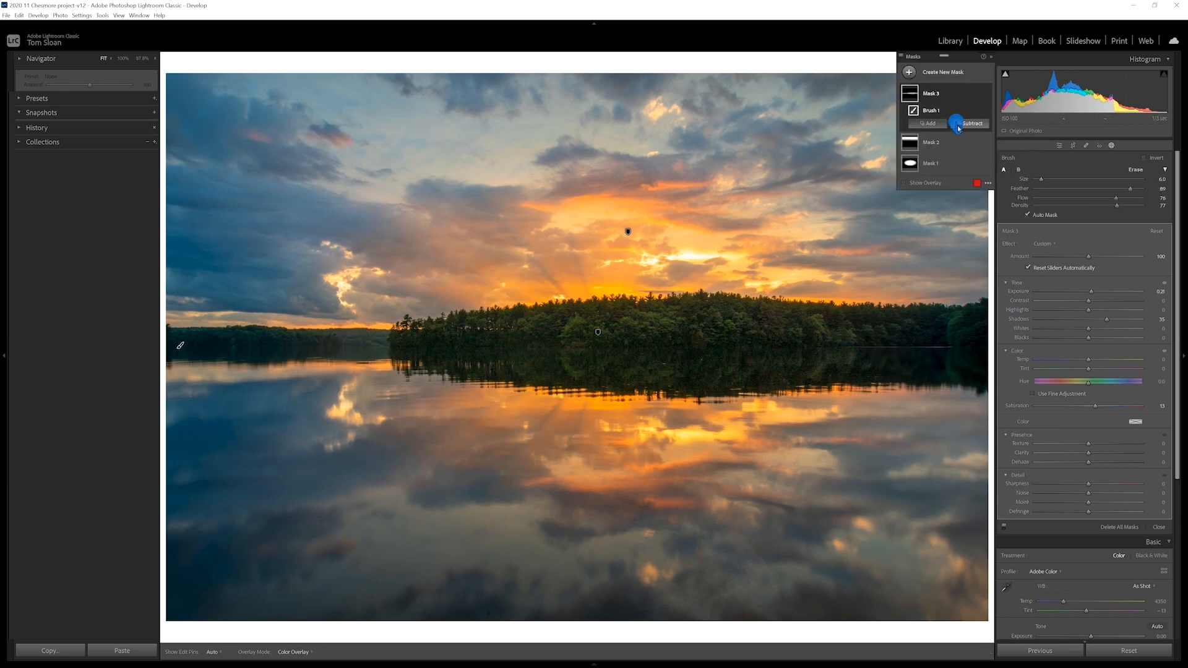
click(971, 124)
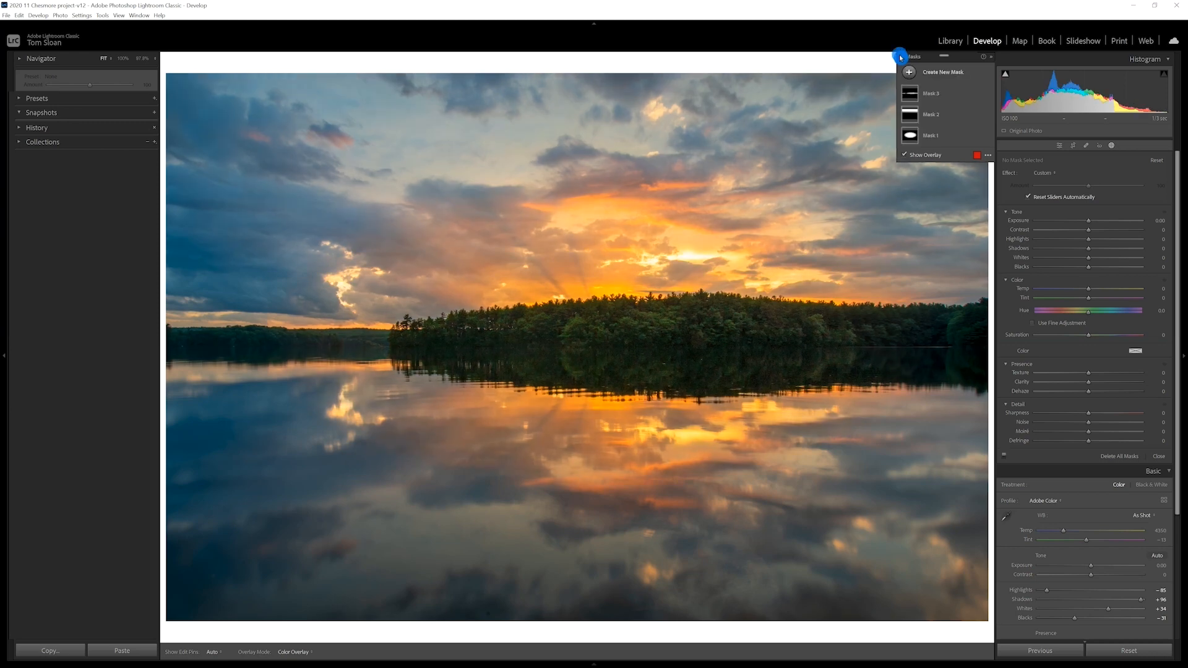
mouse_move(335, 423)
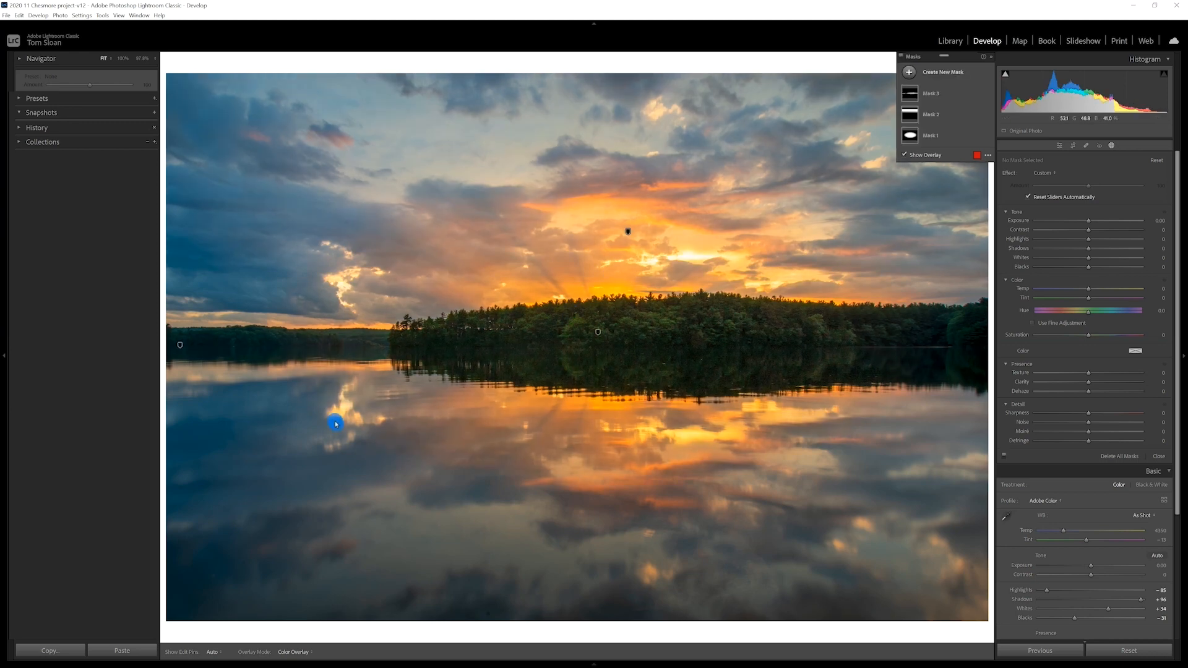
mouse_move(818, 224)
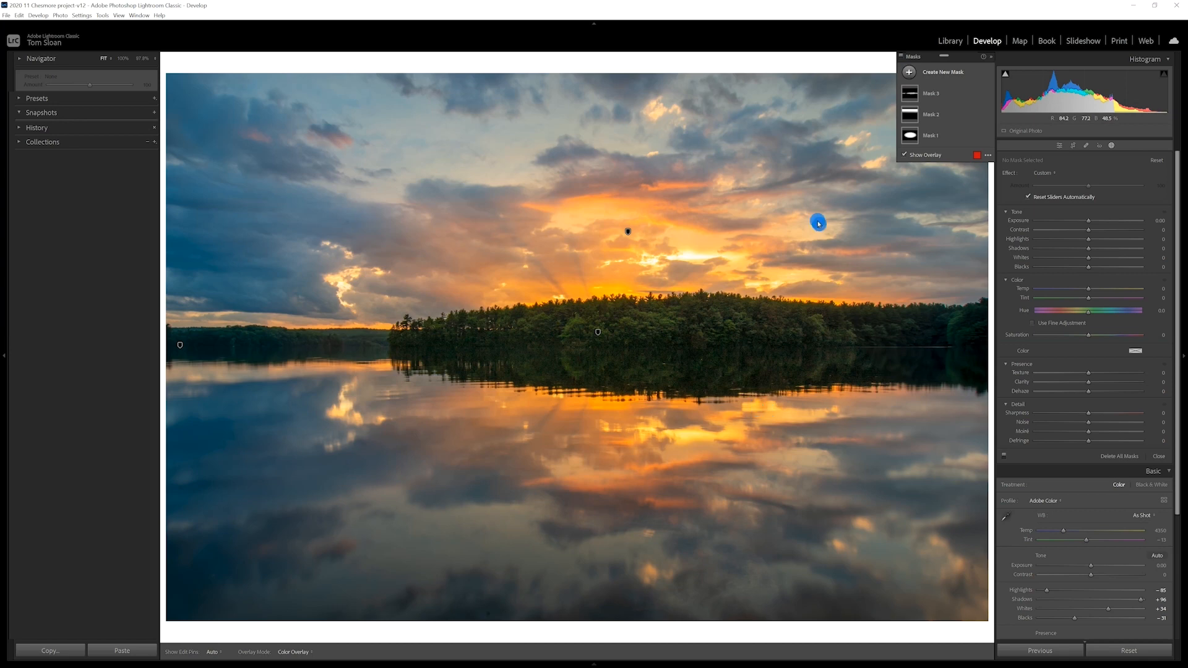
mouse_move(802, 306)
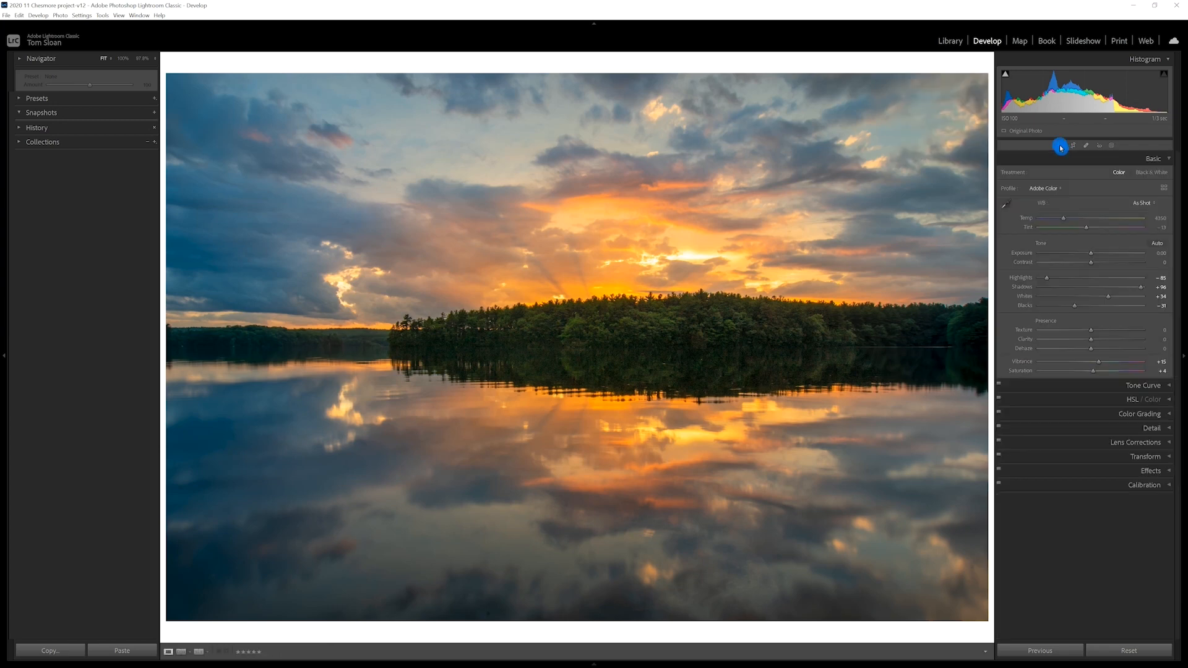
mouse_move(1143, 396)
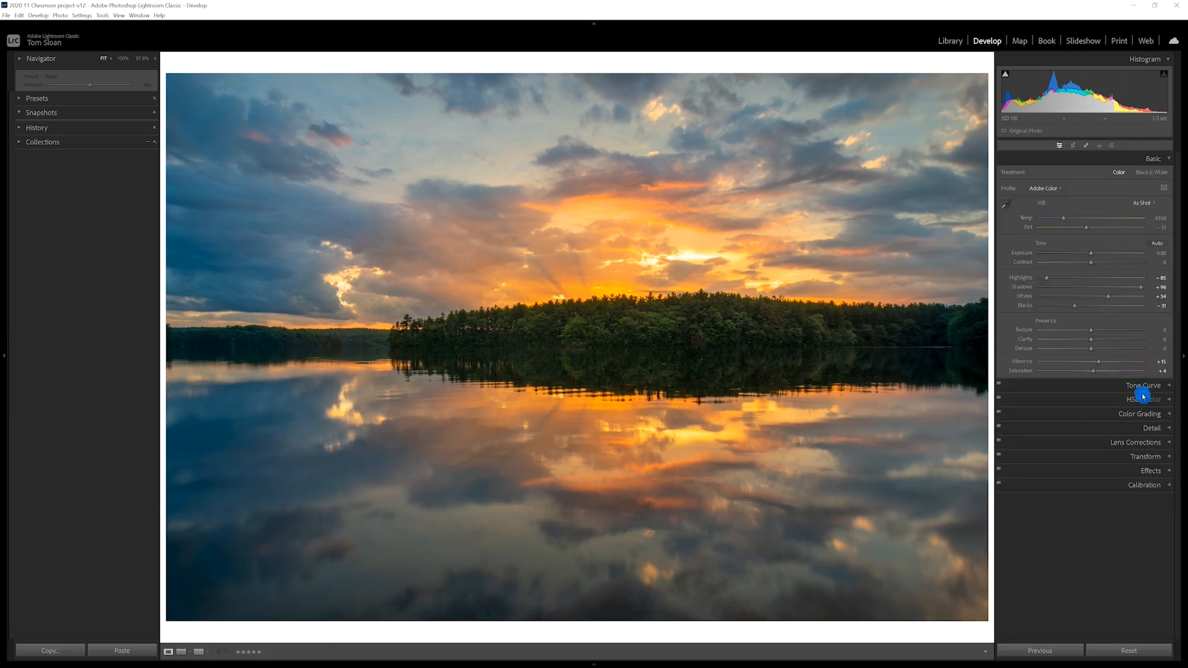
Expand the Tone Curve panel to shape a contrast-adding point curve.
click(1142, 385)
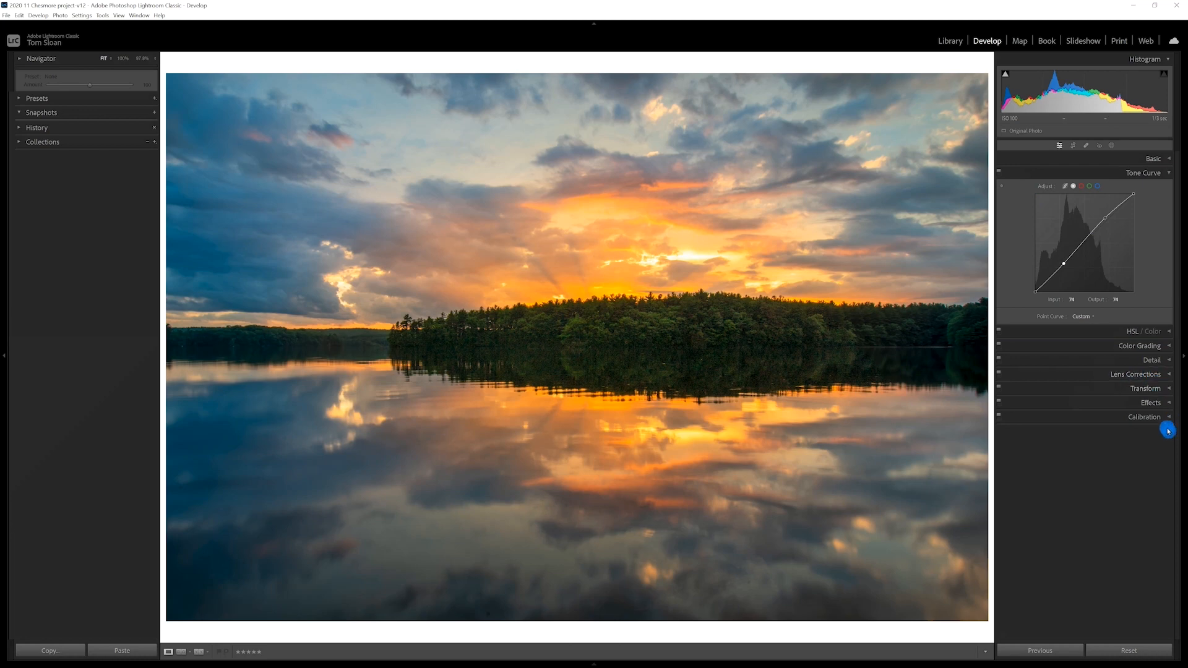
mouse_move(1166, 417)
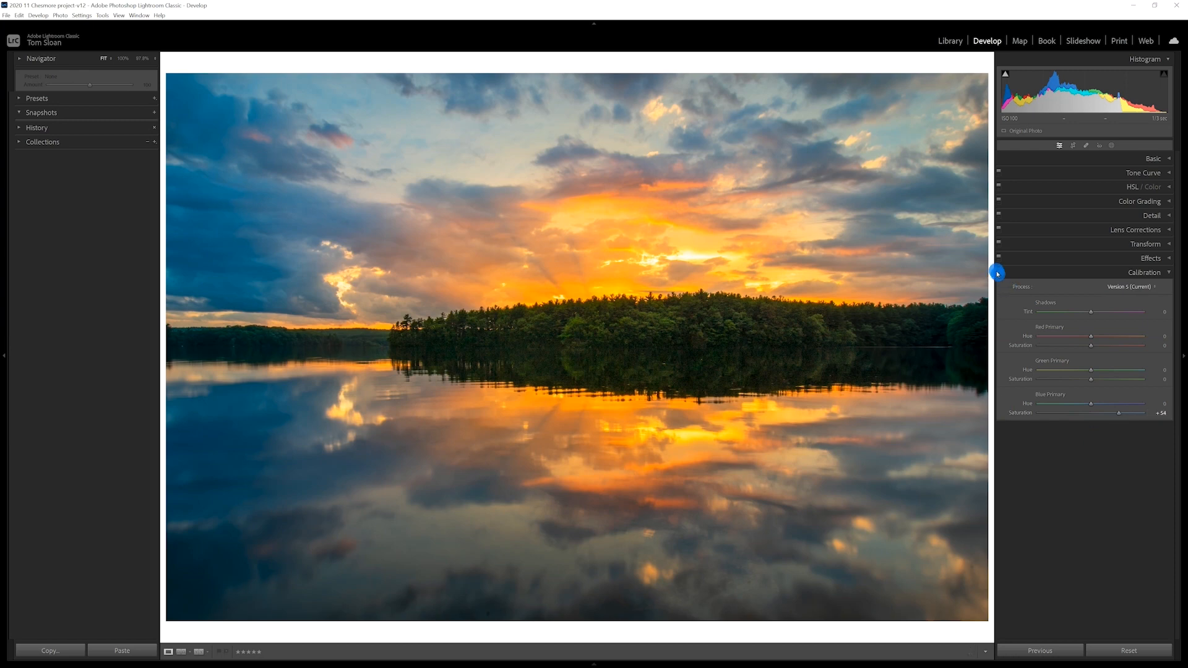
mouse_move(998, 272)
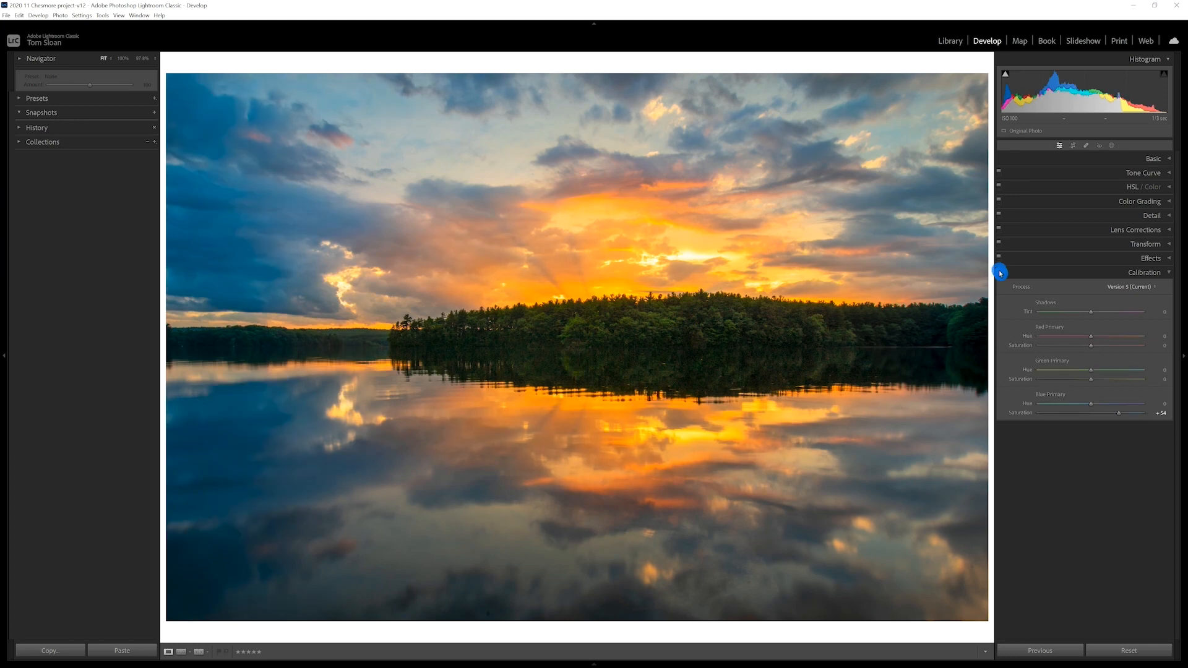
mouse_move(1128, 429)
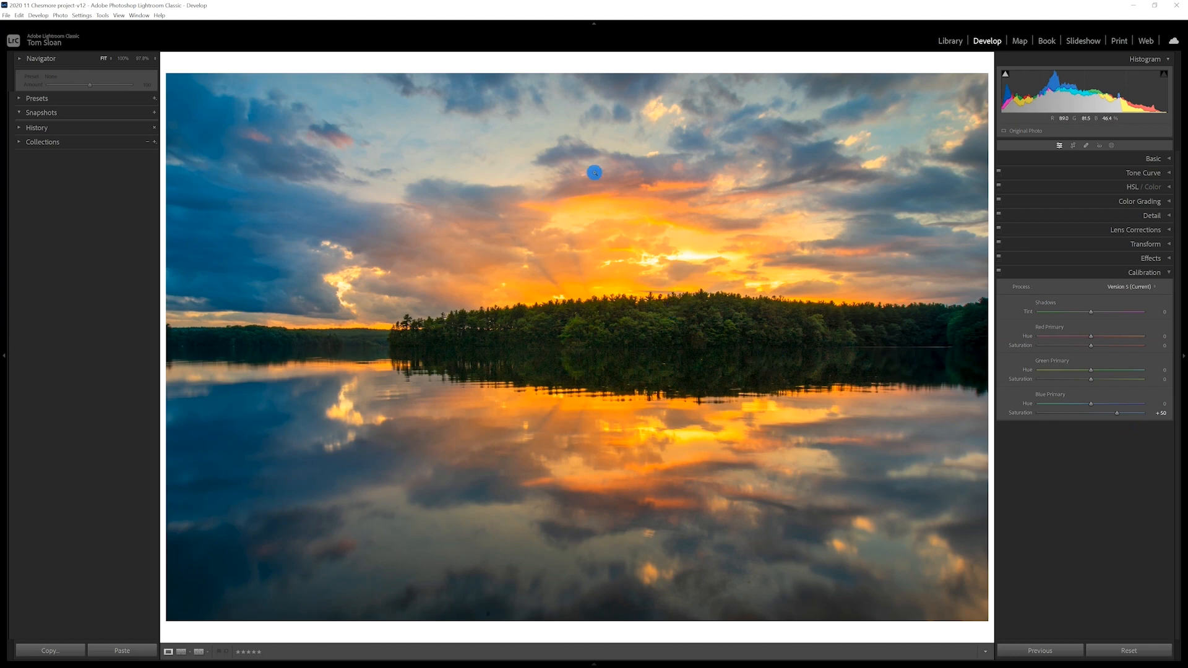
mouse_move(1114, 146)
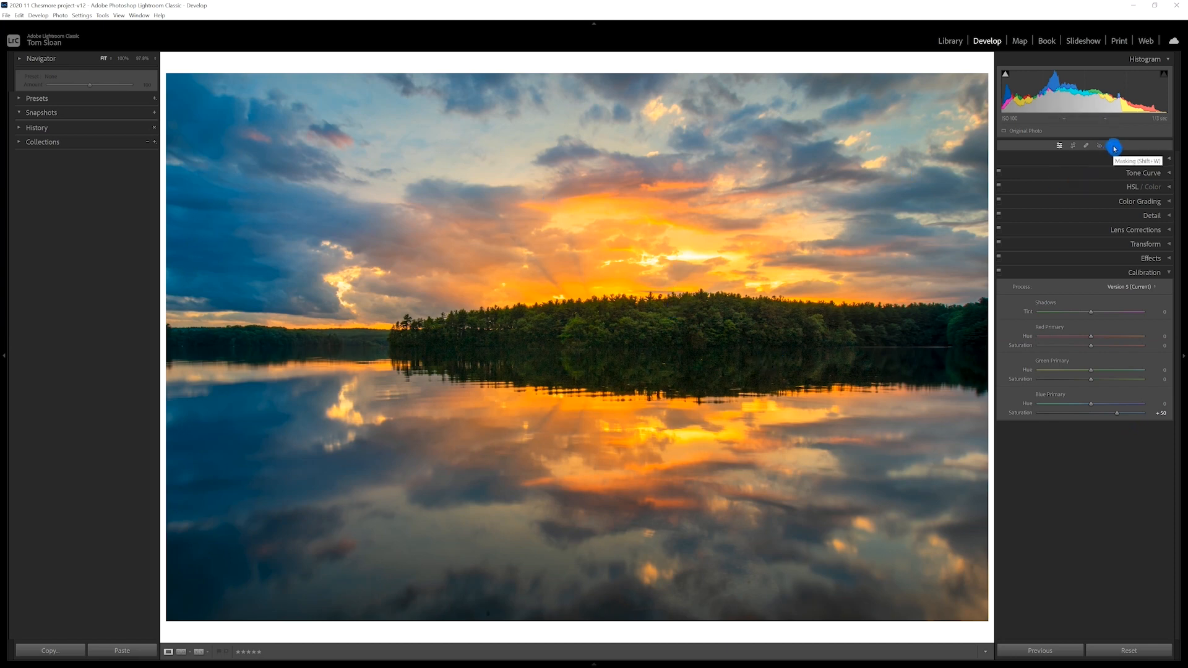
Reopen the Masks panel listing the three masks after the Calibration change.
click(1113, 145)
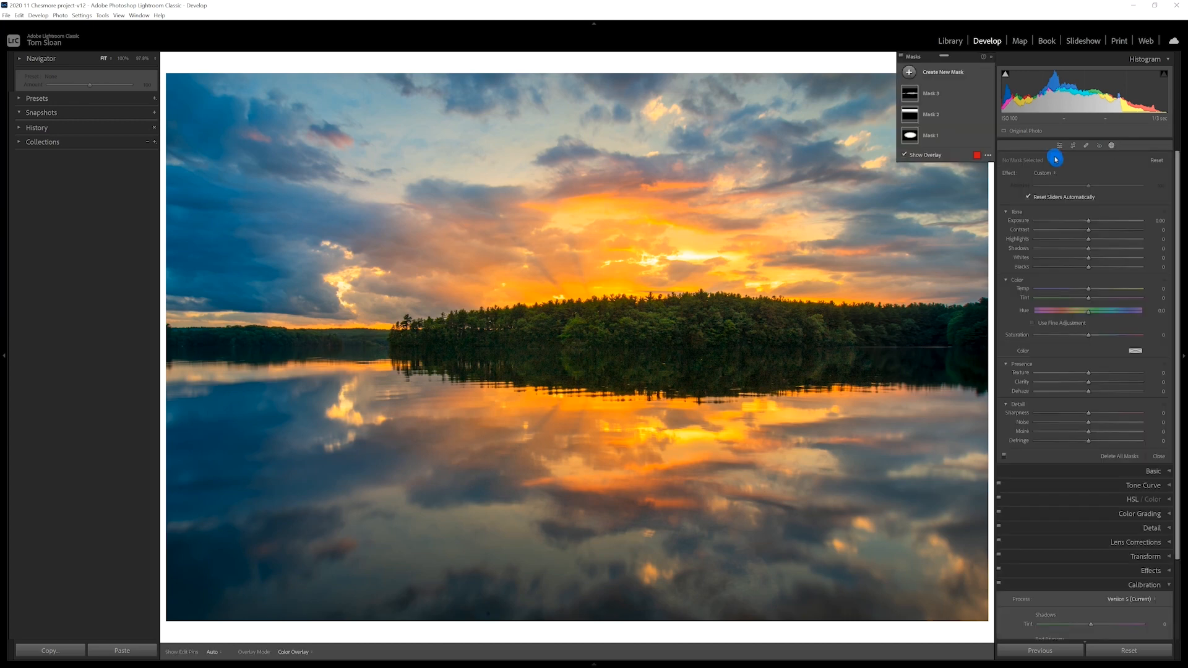